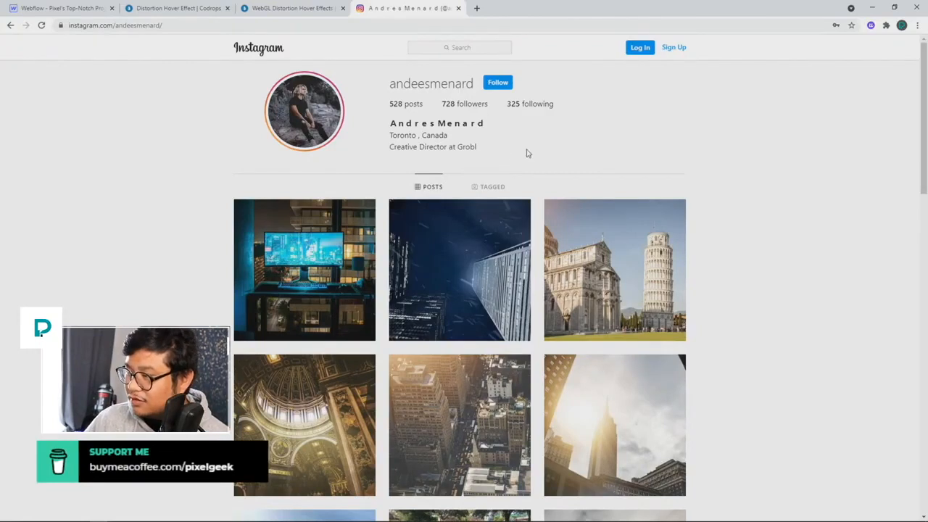
Switch to the Codrops Distortion Hover Effect demo tab to preview its image distortion.
{"action": "left_click", "coordinate": [290, 8]}
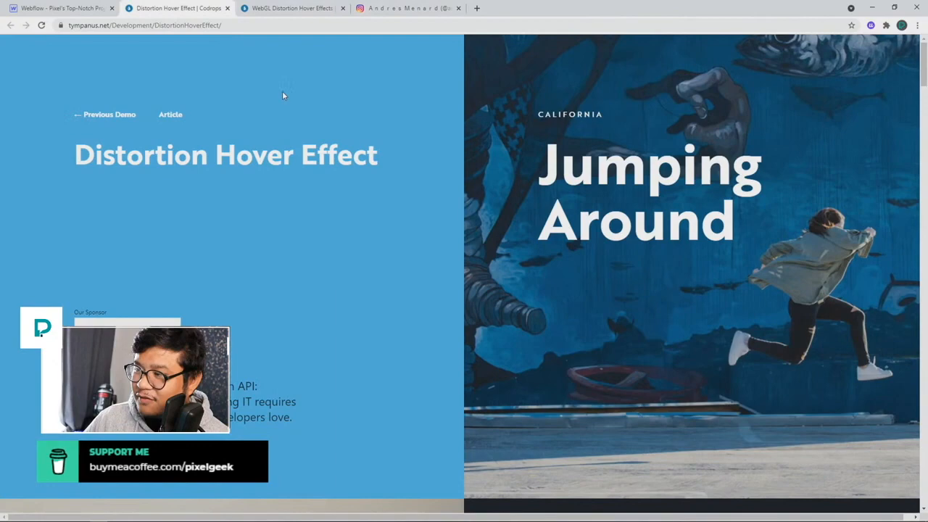
{"action": "mouse_move", "coordinate": [489, 275]}
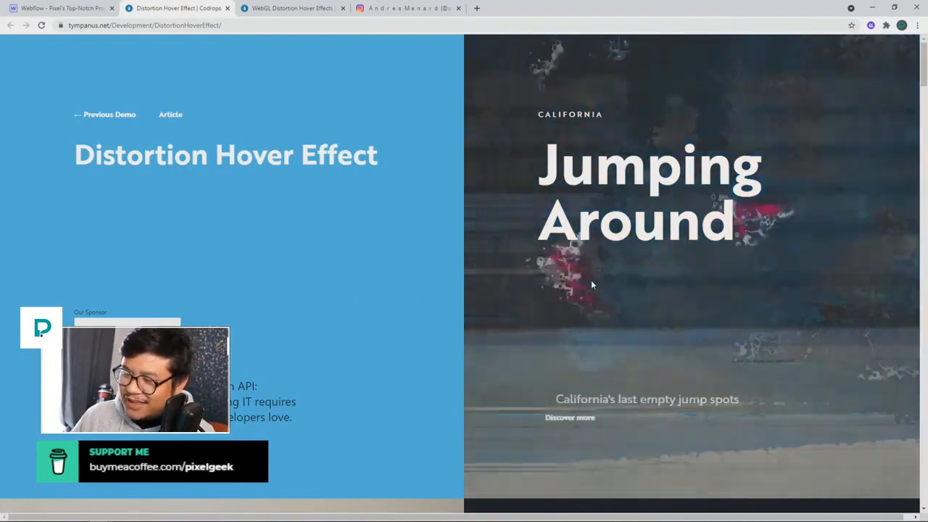
{"action": "mouse_move", "coordinate": [551, 261]}
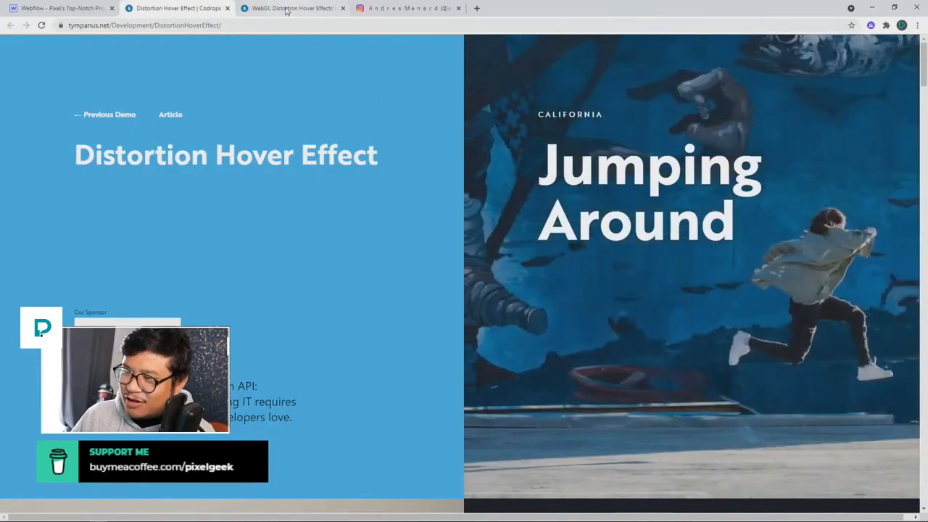
Move from the Codrops demo to the WebGL Distortion Hover Effects article tab.
{"action": "left_click", "coordinate": [290, 8]}
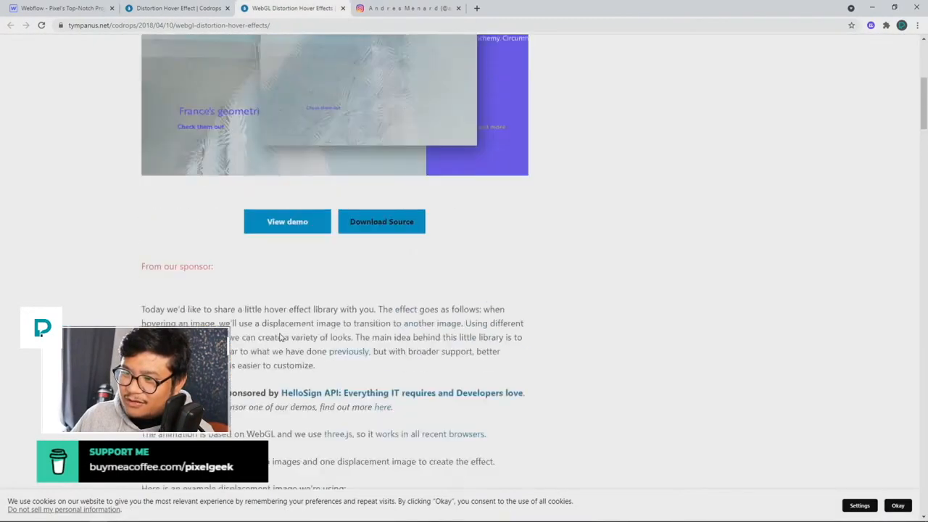
{"action": "left_click", "coordinate": [177, 8]}
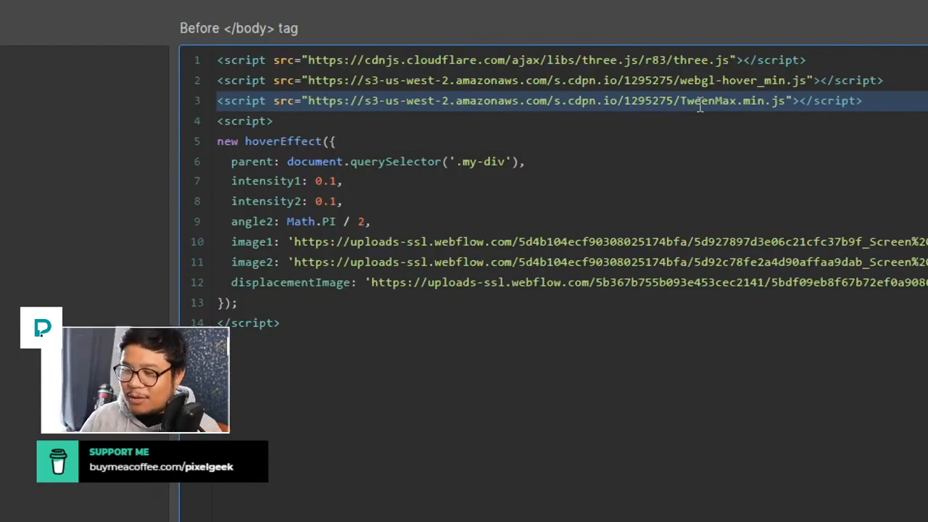
{"action": "mouse_move", "coordinate": [425, 161]}
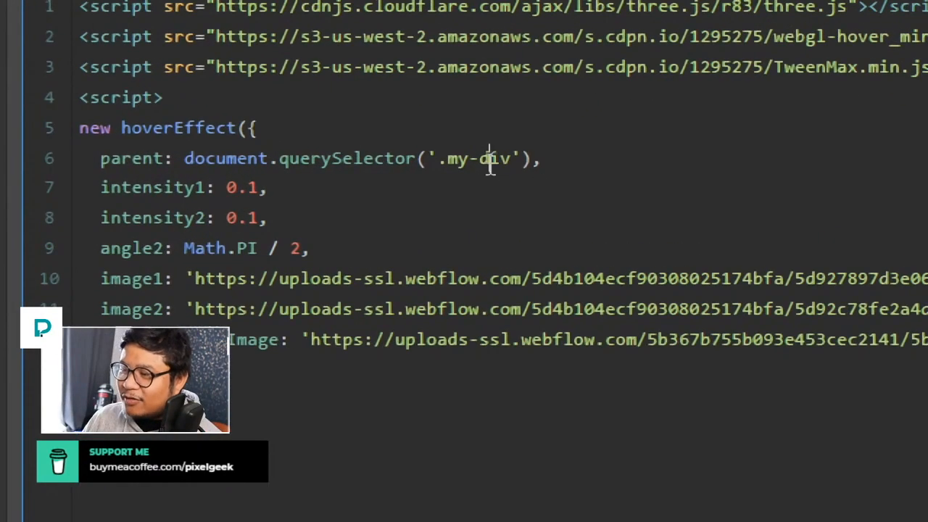
Review the Before </body> hoverEffect code, selecting the my-div class name and scrolling further.
{"action": "double_click", "coordinate": [479, 158]}
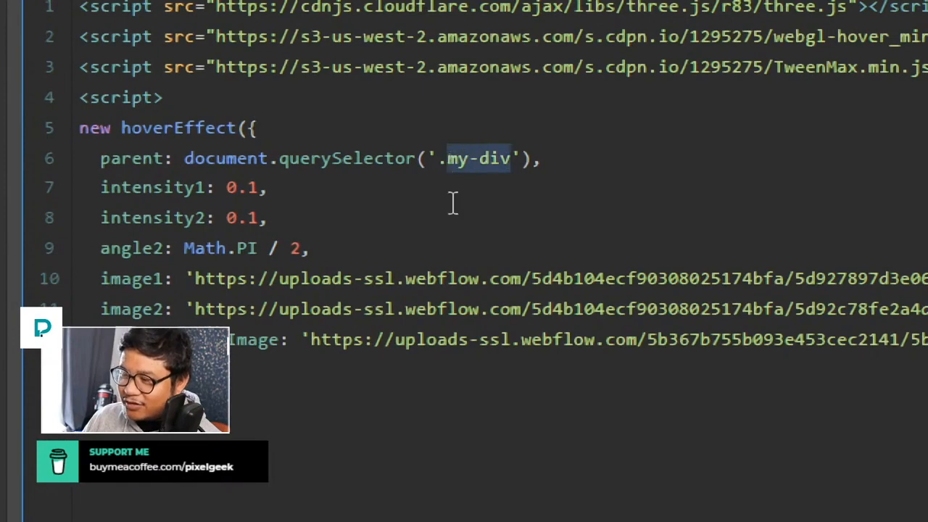
{"action": "mouse_move", "coordinate": [551, 362]}
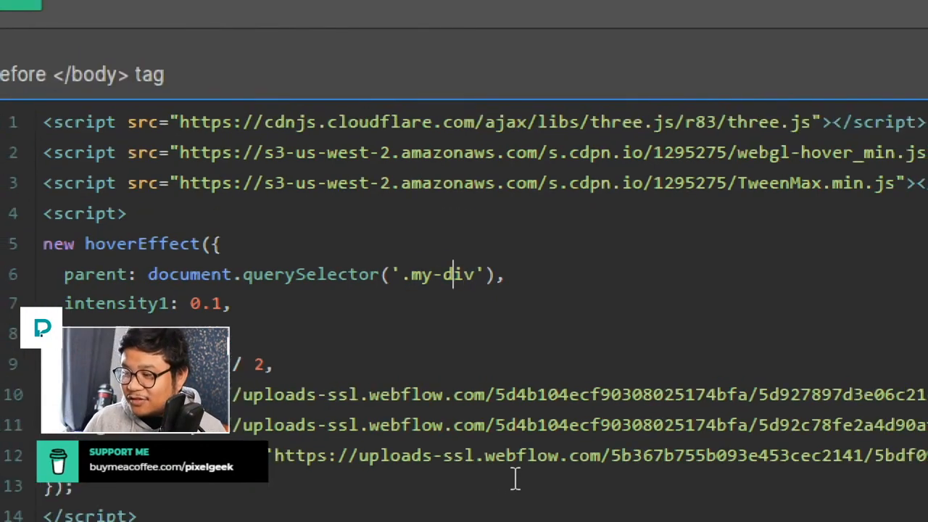
{"action": "scroll", "scroll_direction": "down", "scroll_amount": 3}
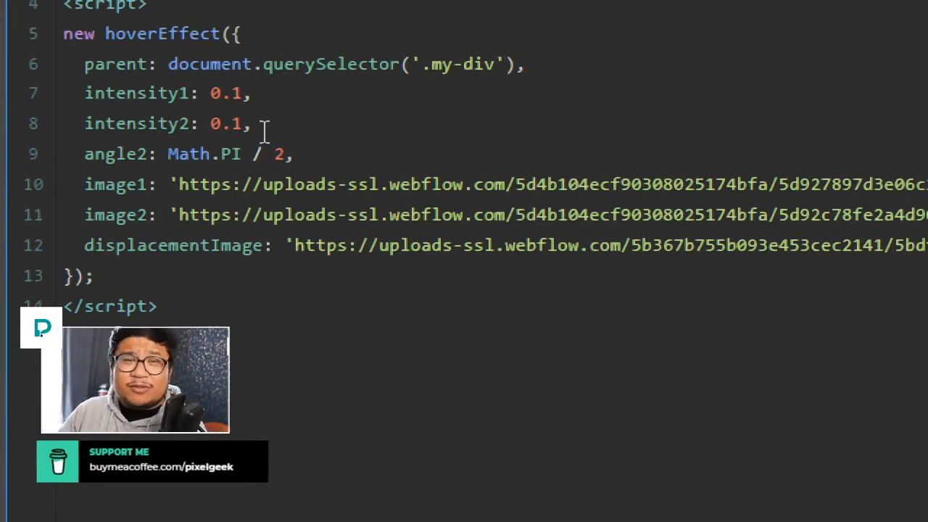
{"action": "left_click", "coordinate": [463, 64]}
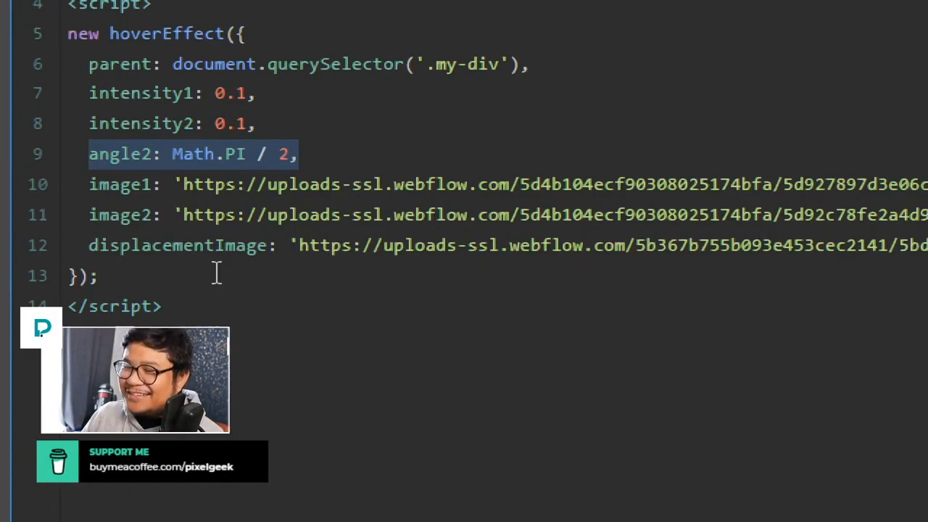
{"action": "double_click", "coordinate": [207, 184]}
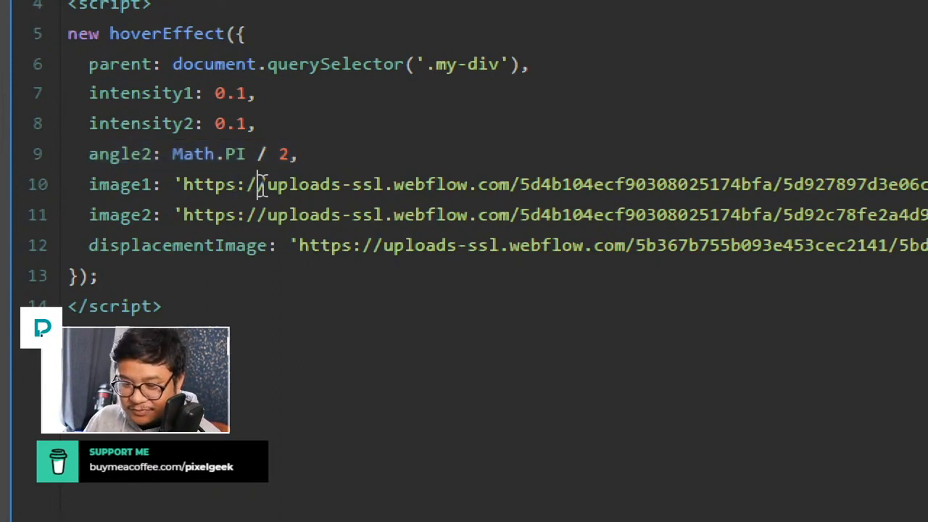
{"action": "mouse_move", "coordinate": [258, 215]}
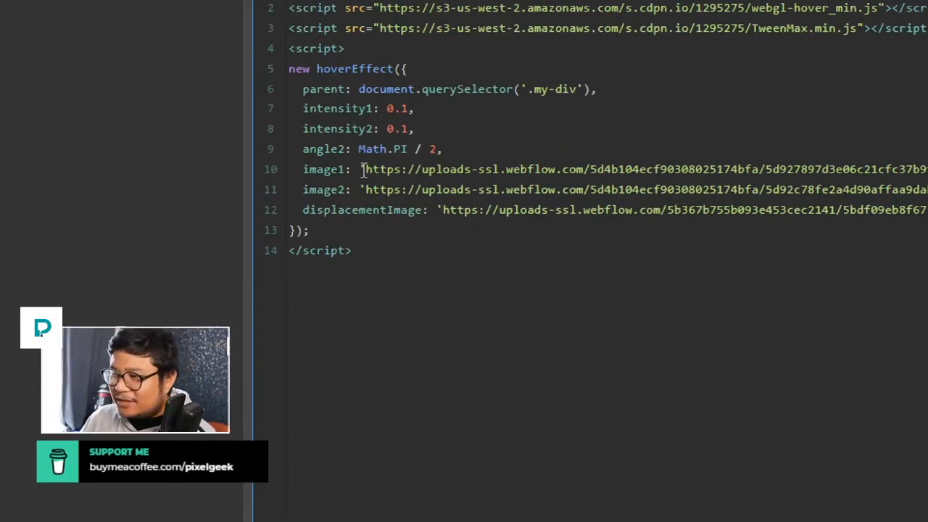
{"action": "double_click", "coordinate": [324, 189]}
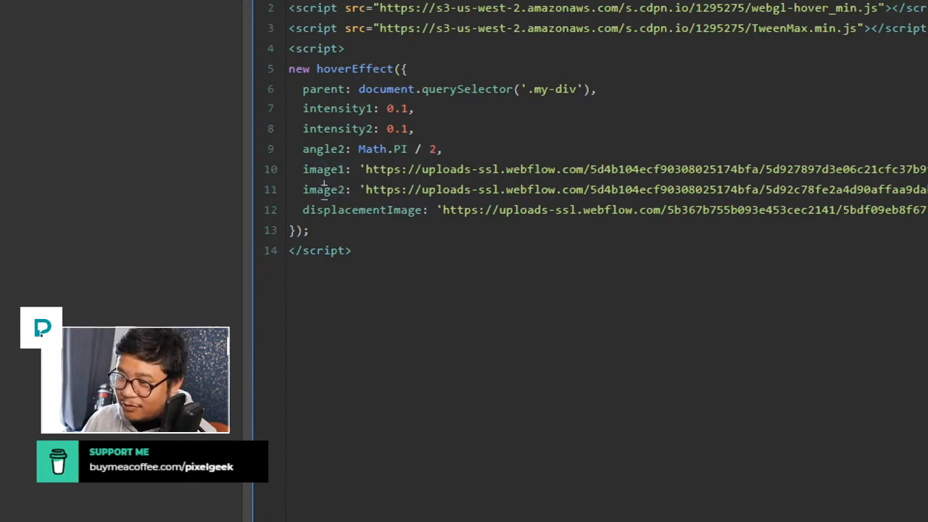
{"action": "double_click", "coordinate": [363, 210]}
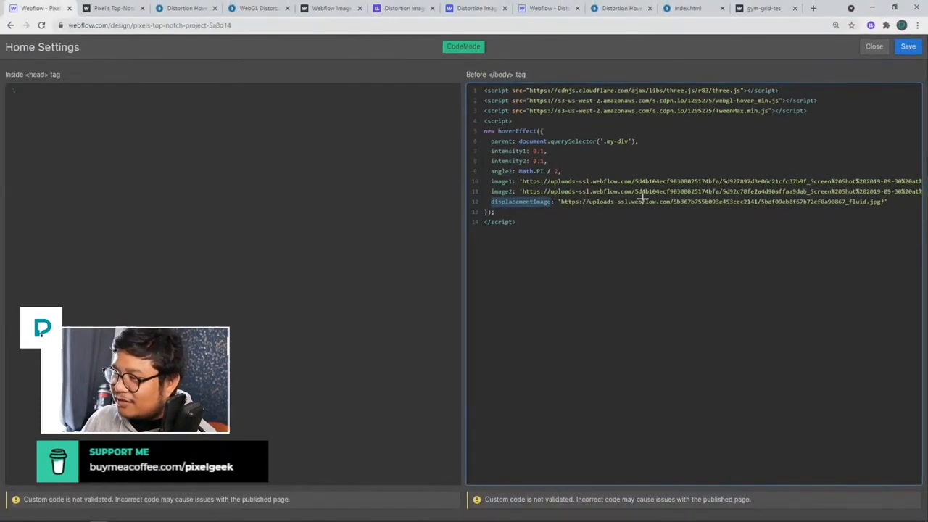
Paste the uploaded triangle-pattern image URL into displacementImage and return to the Webflow tab.
{"action": "left_click", "coordinate": [874, 47]}
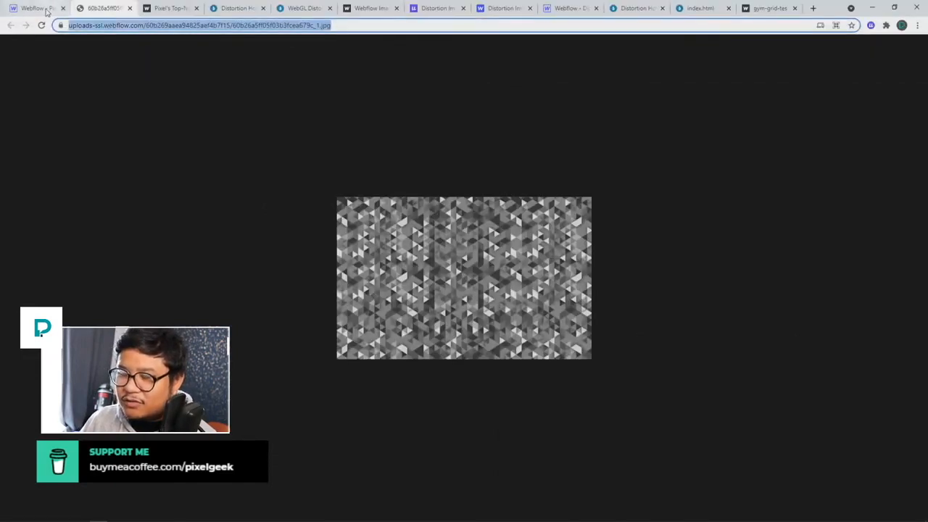
{"action": "left_click", "coordinate": [33, 8]}
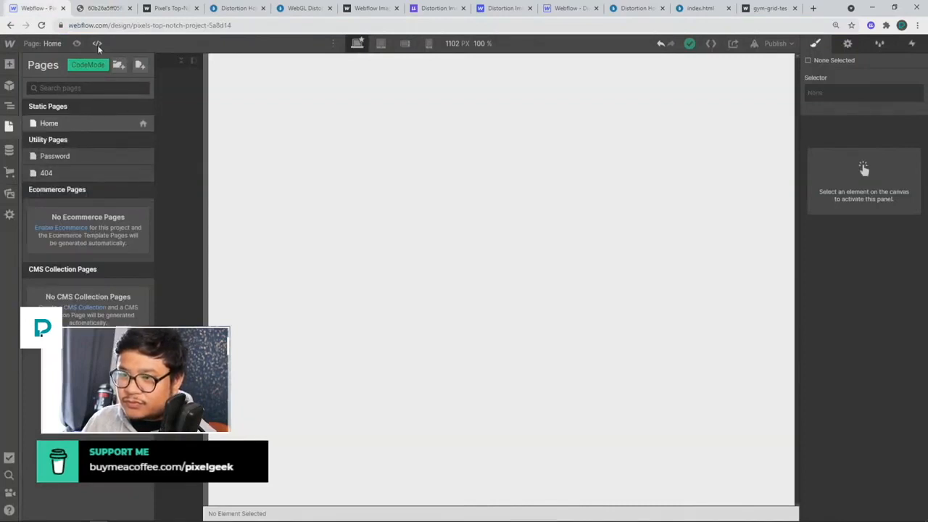
Close the Home page custom code settings and publish the site to webflow.io.
{"action": "left_click", "coordinate": [98, 43]}
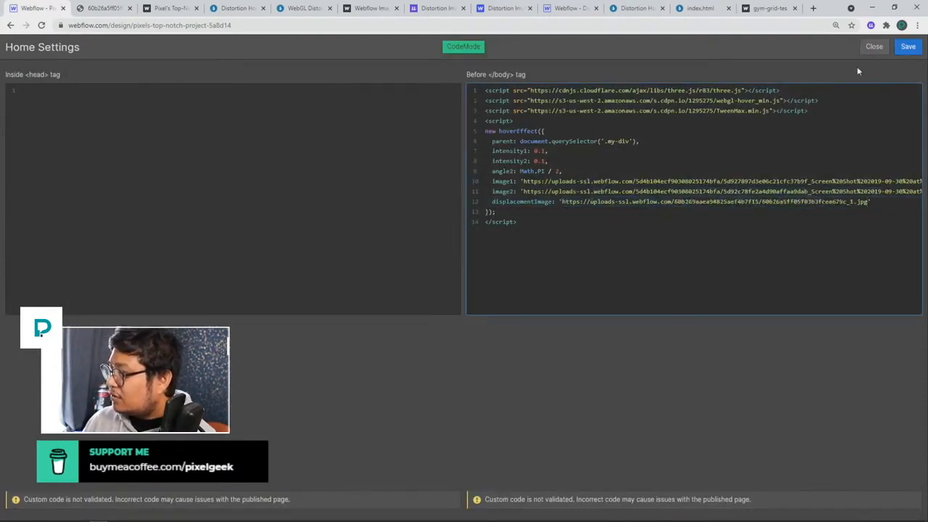
{"action": "left_click", "coordinate": [875, 46]}
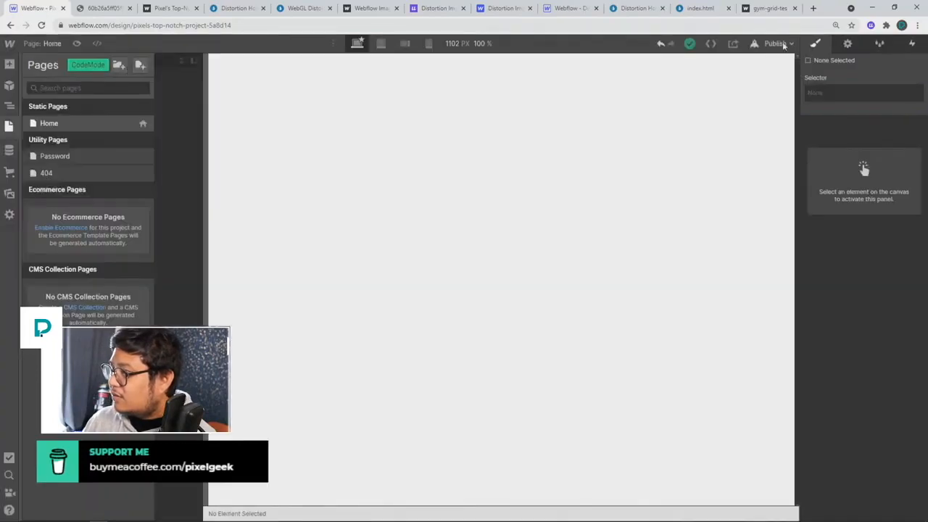
{"action": "left_click", "coordinate": [775, 43]}
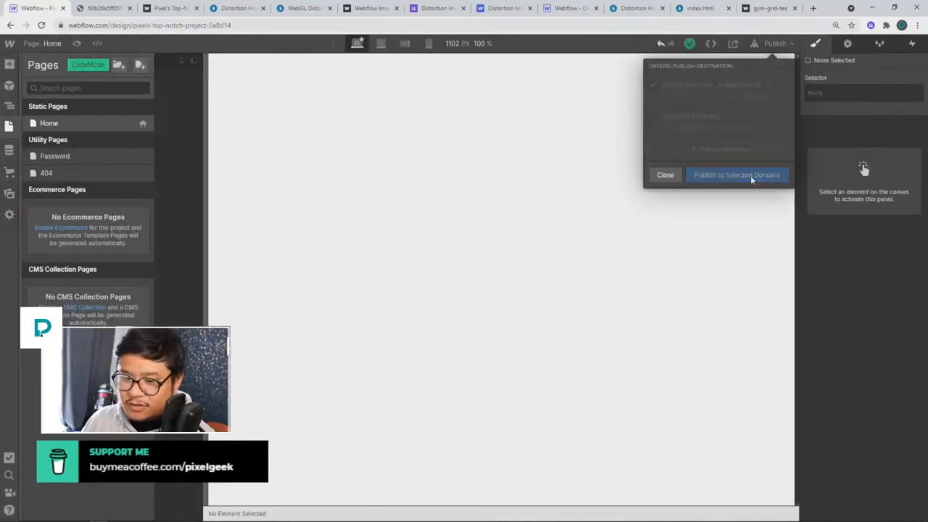
{"action": "left_click", "coordinate": [737, 175]}
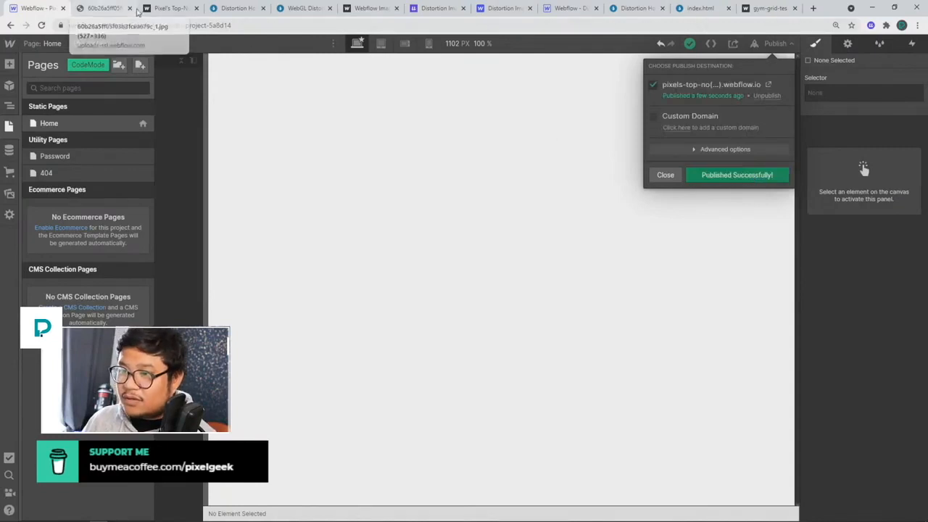
{"action": "left_click", "coordinate": [665, 174]}
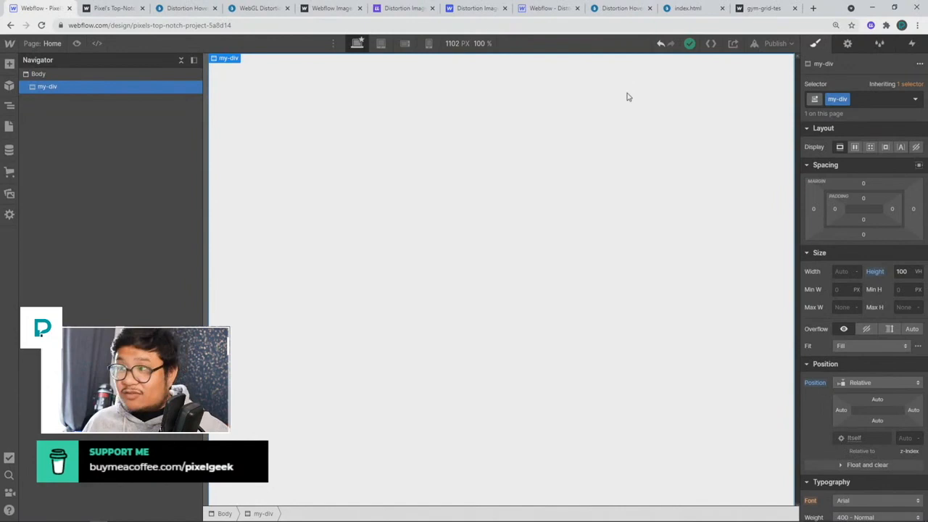
Publish to webflow.io, enter the uploaded asset URL as displacementImage, and publish again.
{"action": "left_click", "coordinate": [774, 43]}
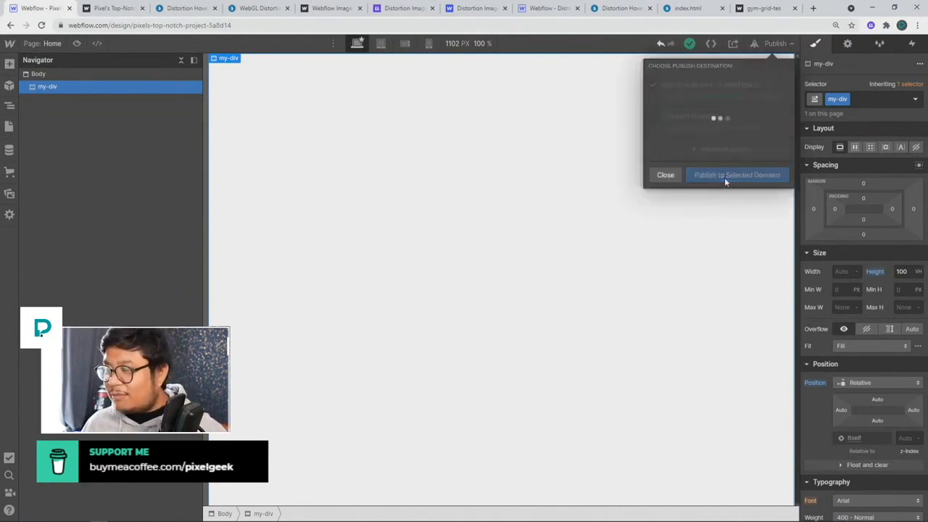
{"action": "left_click", "coordinate": [736, 175]}
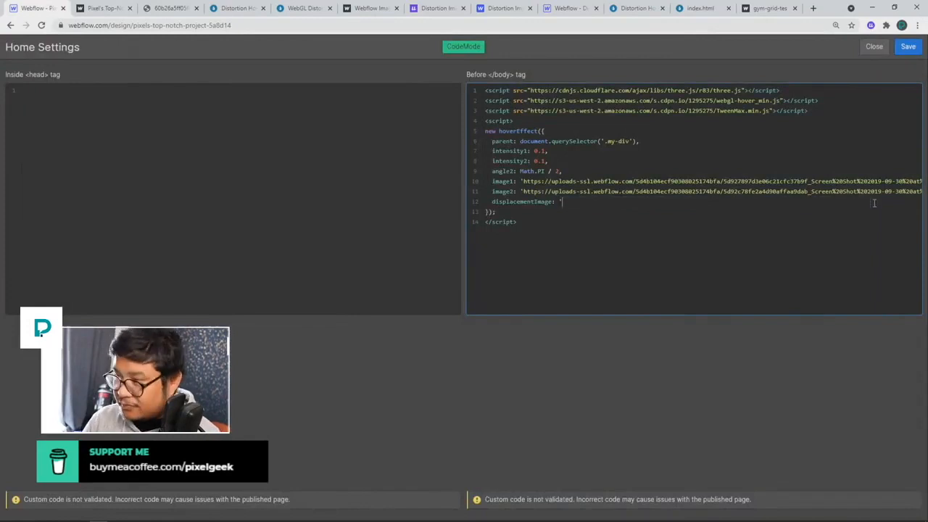
{"action": "type", "text": "https://assets.website-files.com/60b269aaea94825aef4b7f15/60b26a5ff05f03b3fcea679c_1.jpg"}
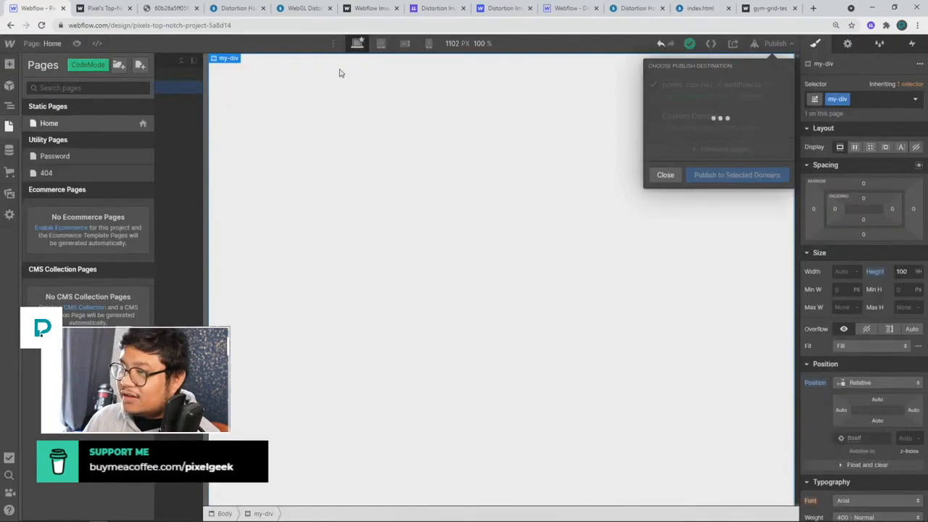
{"action": "left_click", "coordinate": [736, 175]}
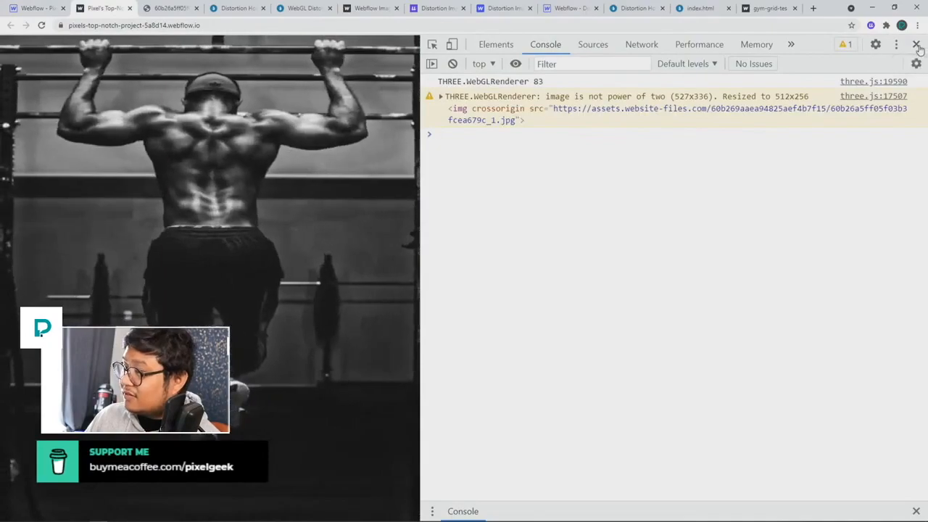
Close DevTools on the published site and search Google for MAJESTIC.
{"action": "left_click", "coordinate": [916, 45]}
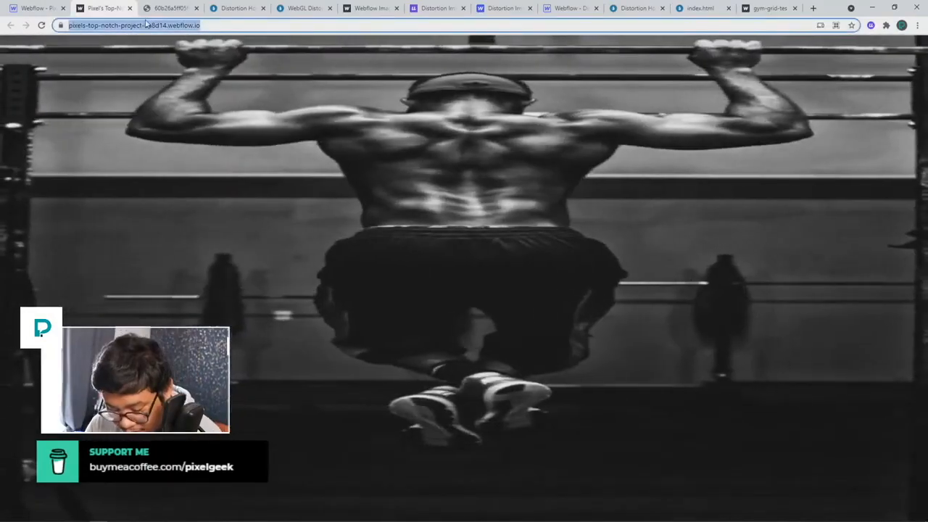
{"action": "type", "text": "MAJESTIC+P&aqs=chrome.1.69i"}
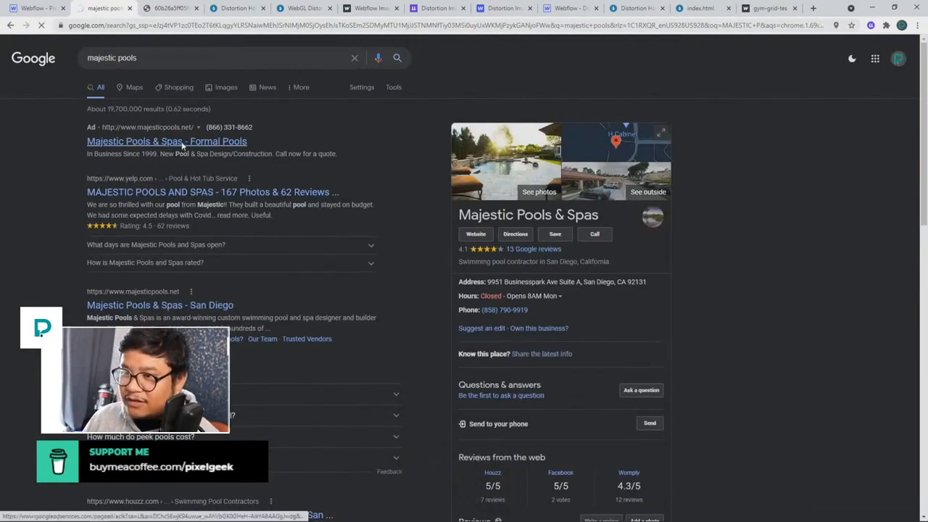
Open the Majestic Pools search result and scroll through its homepage.
{"action": "left_click", "coordinate": [166, 142]}
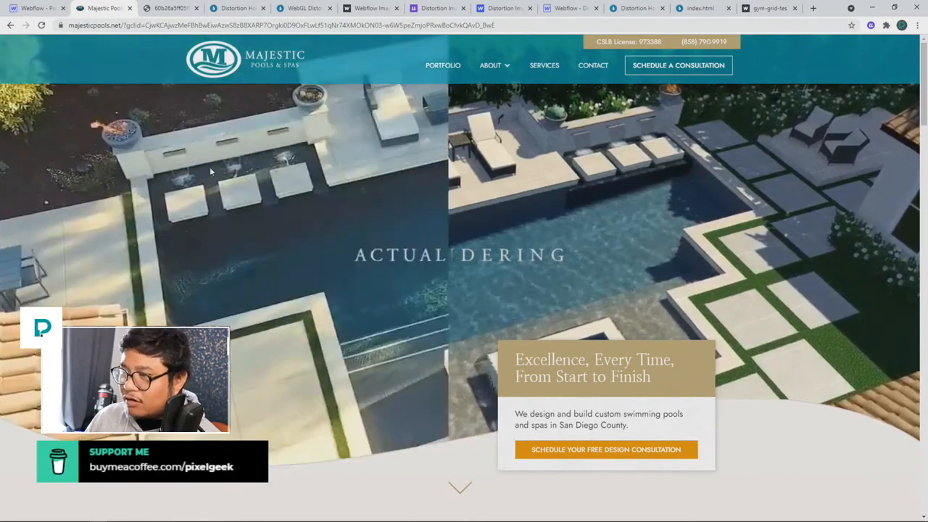
{"action": "scroll", "scroll_direction": "down", "scroll_amount": 3}
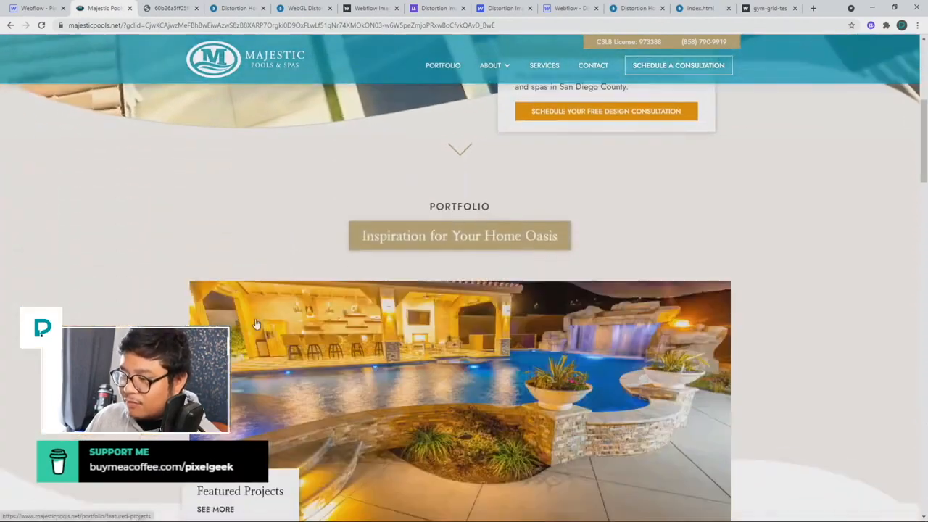
{"action": "scroll", "scroll_direction": "down", "scroll_amount": 3}
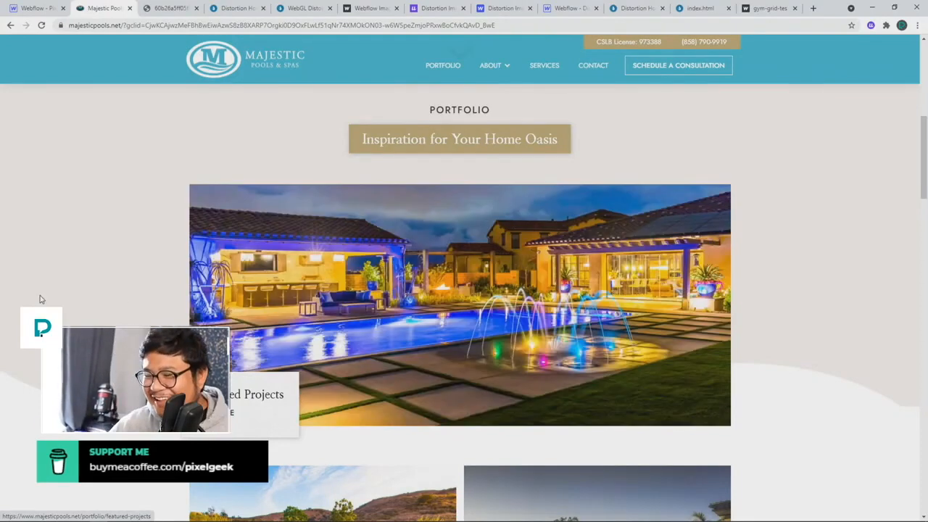
{"action": "scroll", "scroll_direction": "down", "scroll_amount": 3}
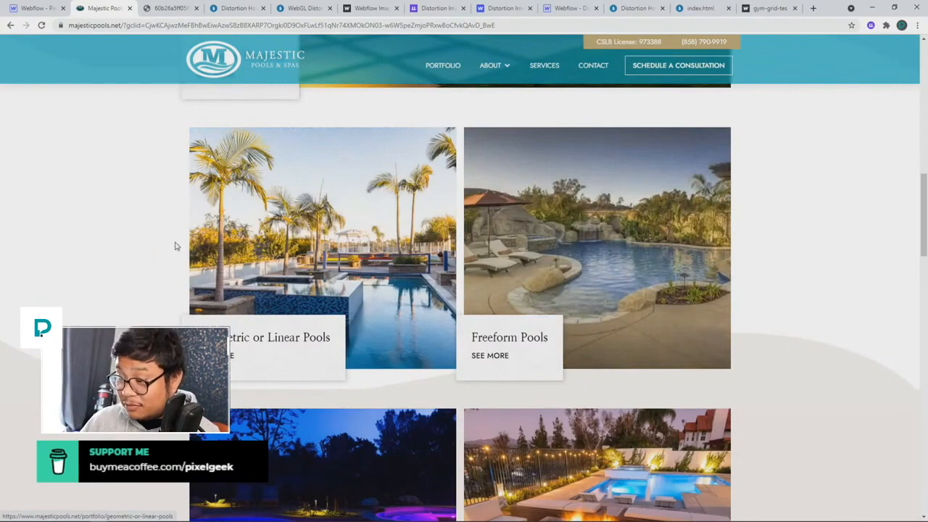
{"action": "scroll", "scroll_direction": "down", "scroll_amount": 3}
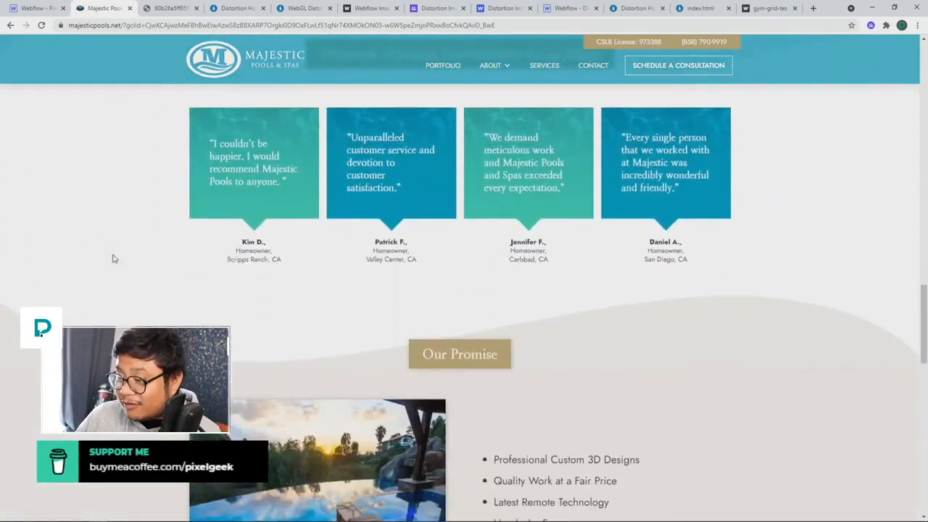
{"action": "scroll", "scroll_direction": "down", "scroll_amount": 3}
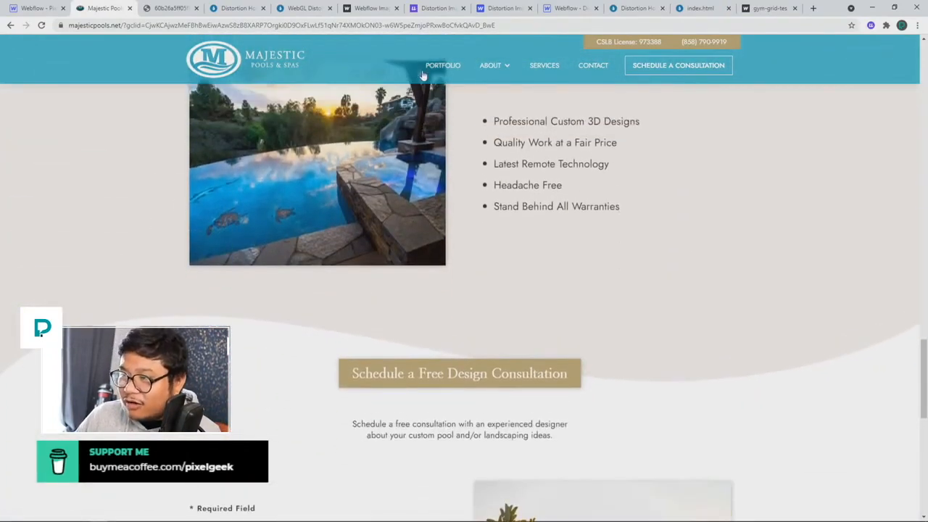
Open the PORTFOLIO Featured Projects page and scroll through the pool photos.
{"action": "left_click", "coordinate": [443, 65]}
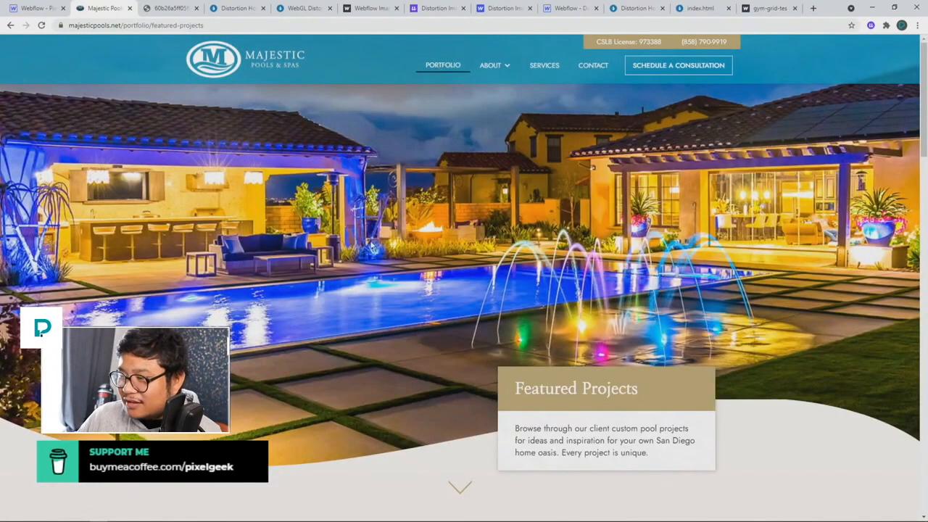
{"action": "scroll", "scroll_direction": "down", "scroll_amount": 3}
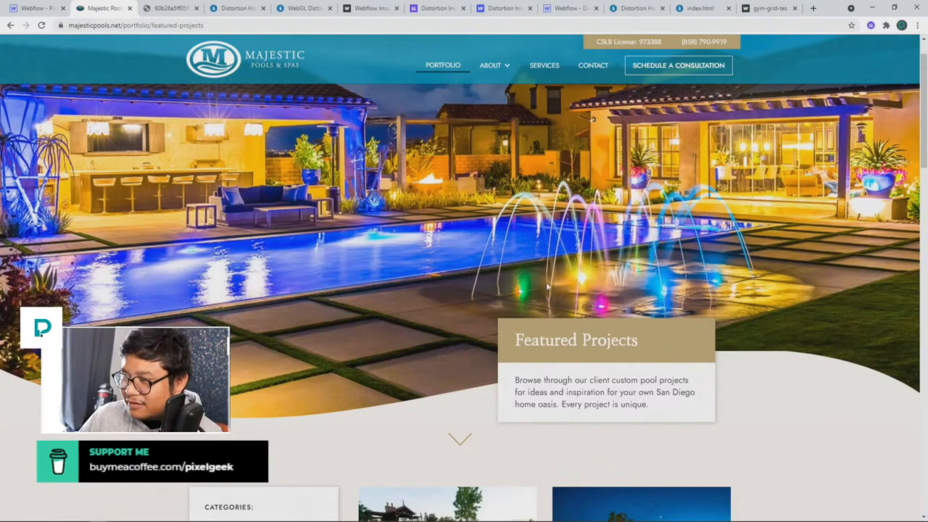
{"action": "scroll", "scroll_direction": "down", "scroll_amount": 3}
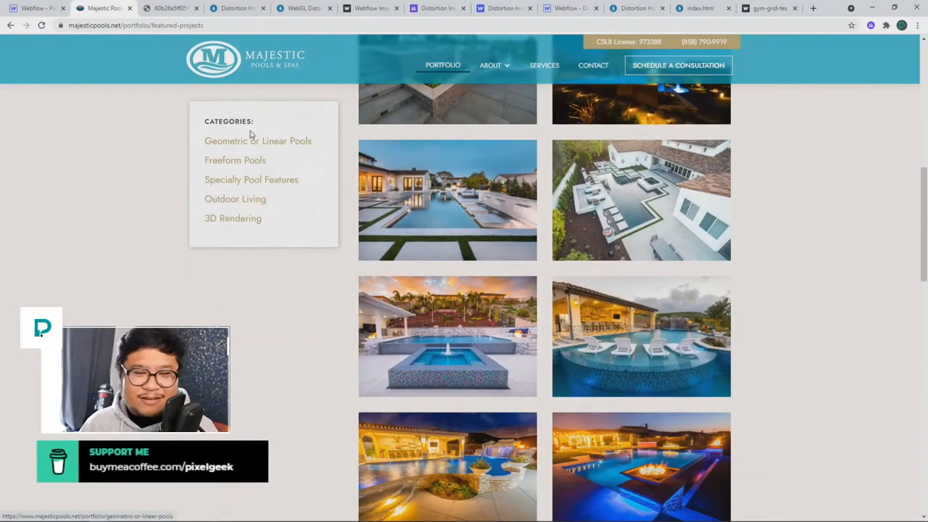
{"action": "mouse_move", "coordinate": [294, 245]}
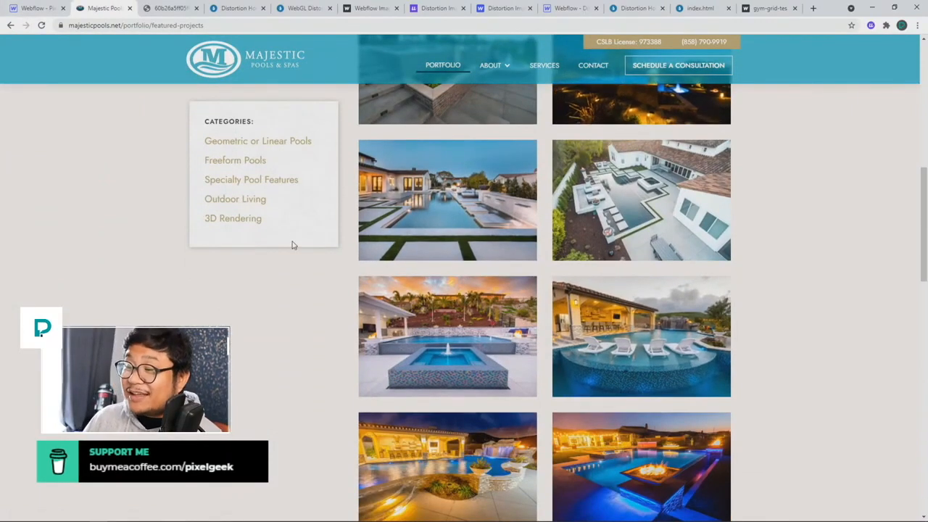
{"action": "mouse_move", "coordinate": [282, 290]}
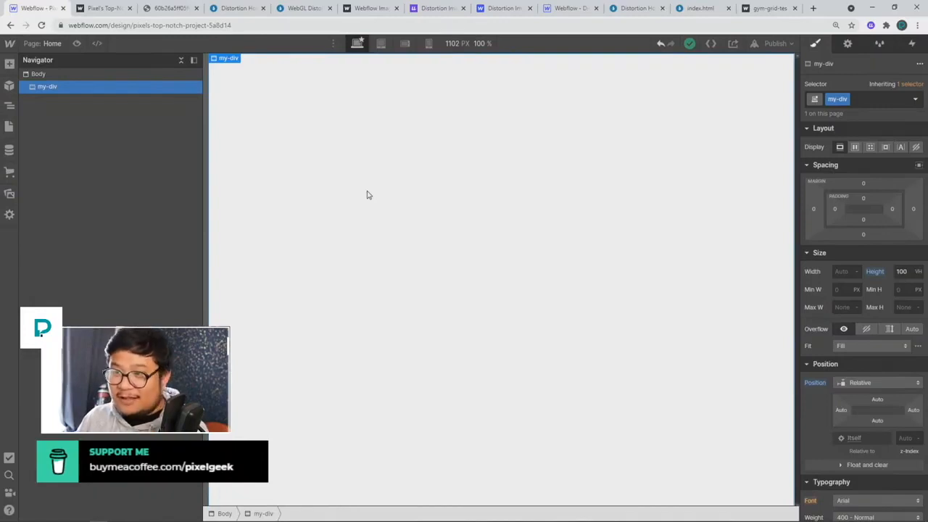
{"action": "mouse_move", "coordinate": [110, 138]}
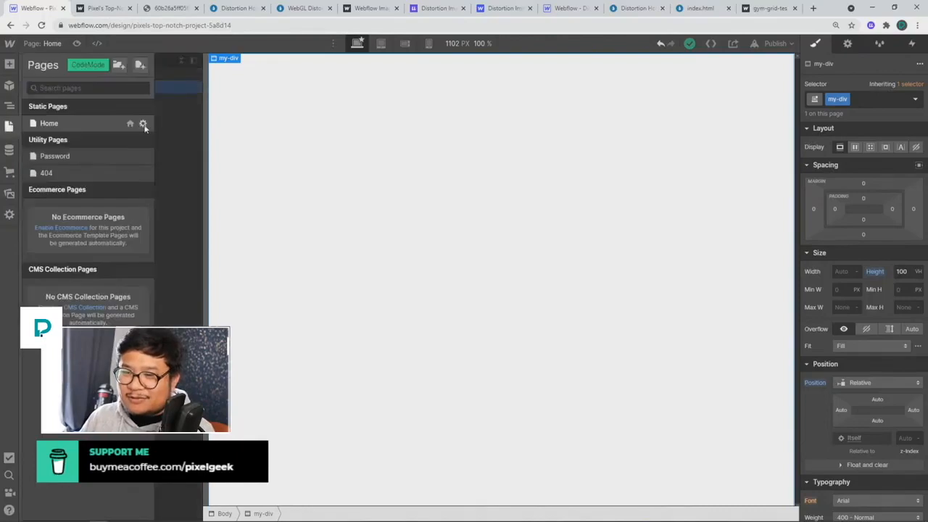
Open the Home page settings' Custom Code and edit the displacementImage URL.
{"action": "left_click", "coordinate": [143, 124]}
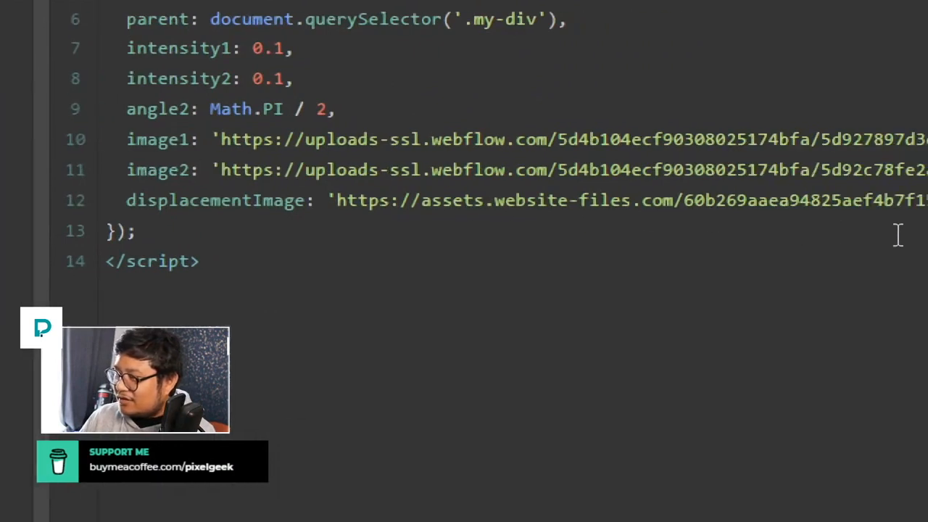
{"action": "scroll", "scroll_direction": "right", "scroll_amount": 3}
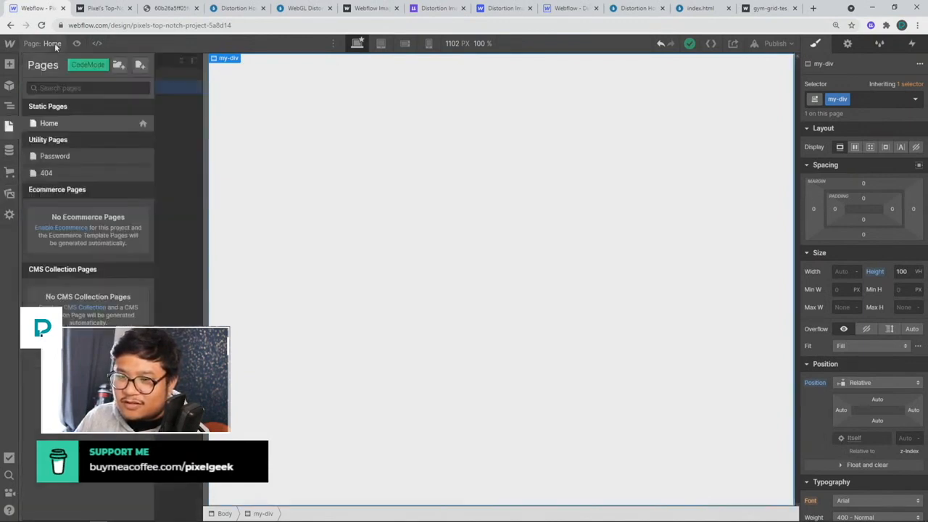
{"action": "left_click", "coordinate": [88, 64]}
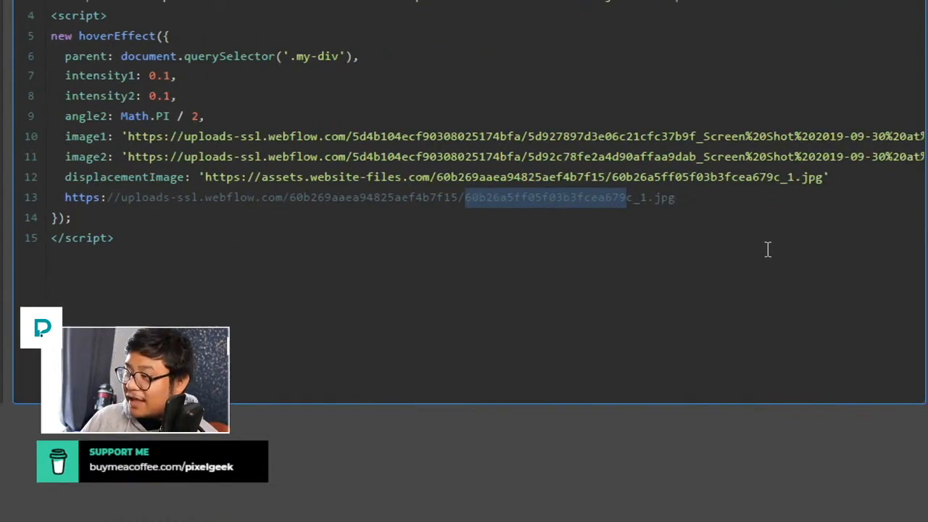
{"action": "left_click", "coordinate": [634, 197]}
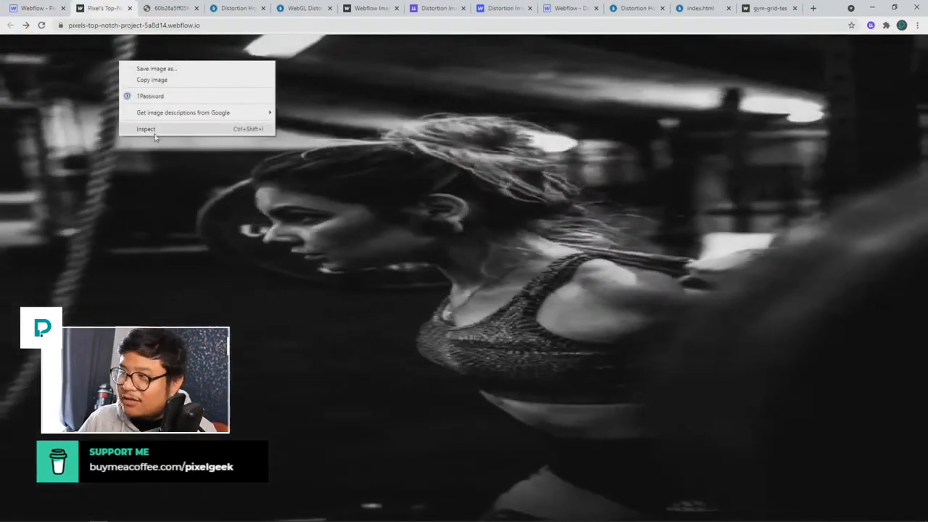
Inspect the published page's image to reveal the canvas element inside my-div.
{"action": "left_click", "coordinate": [146, 129]}
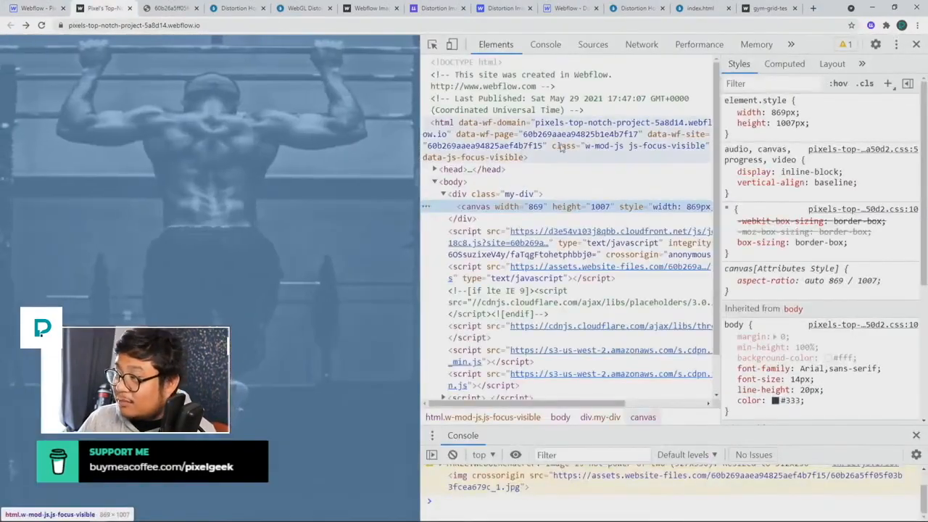